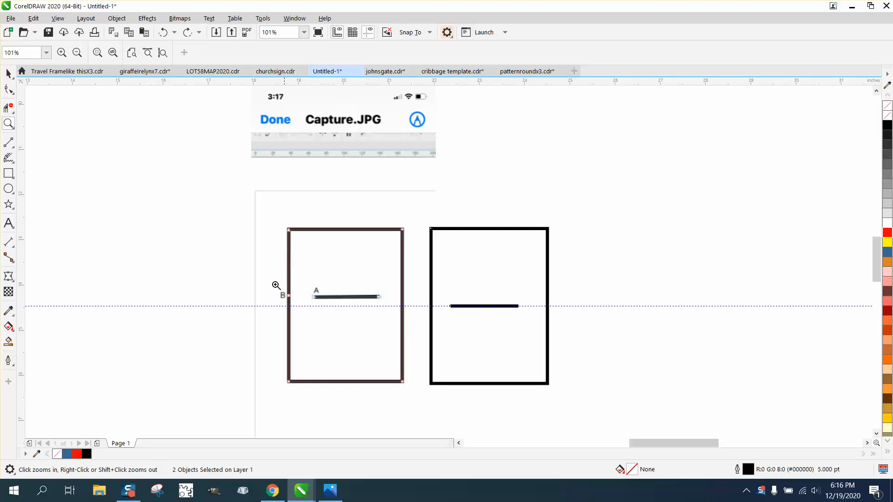
mouse_move(342, 130)
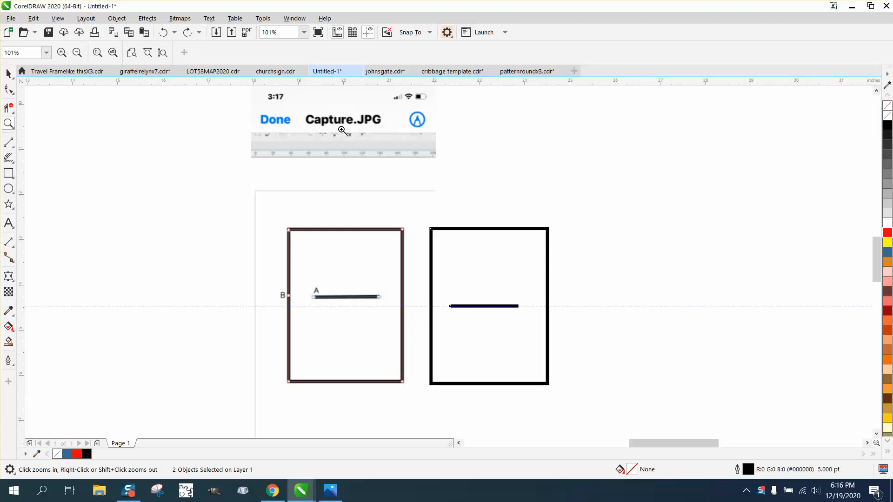
mouse_move(321, 286)
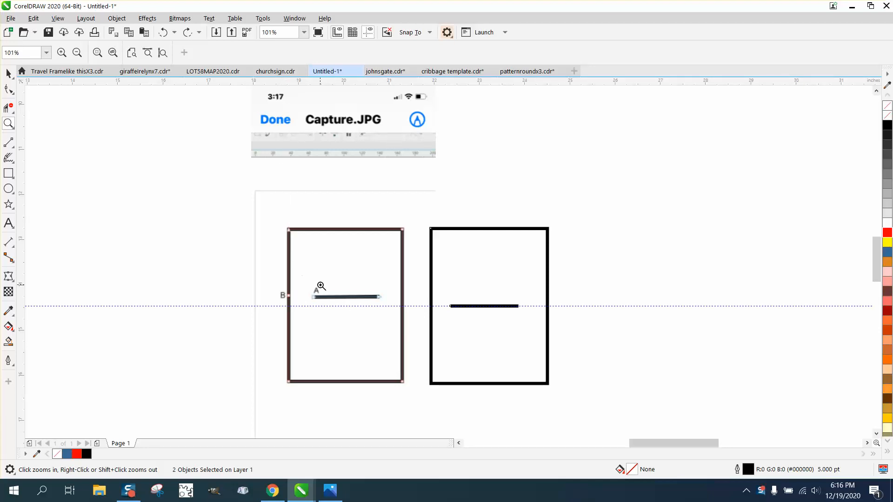
mouse_move(310, 262)
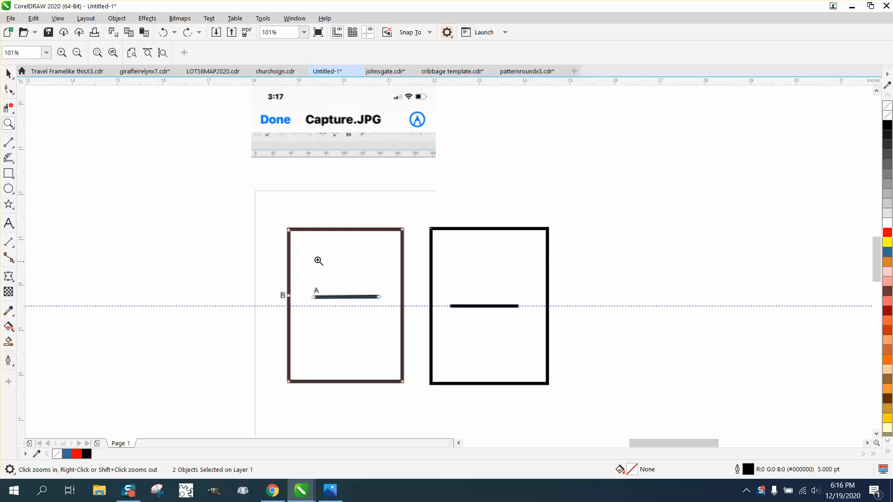
mouse_move(255, 228)
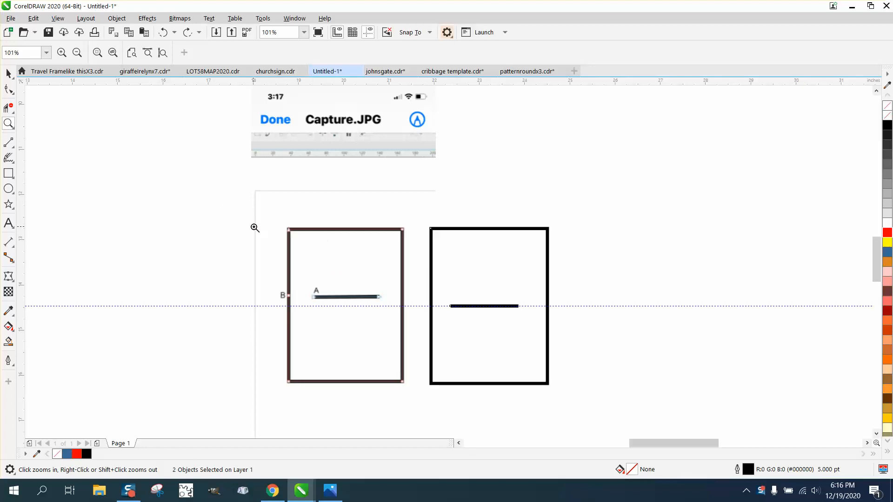
mouse_move(426, 299)
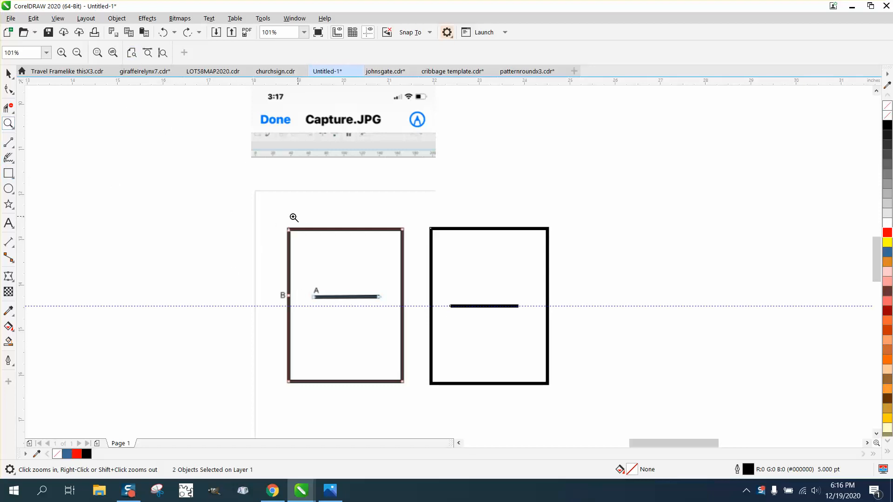
- Zoom in from 101% to 167% on the two rectangles and their inner lines
click(294, 218)
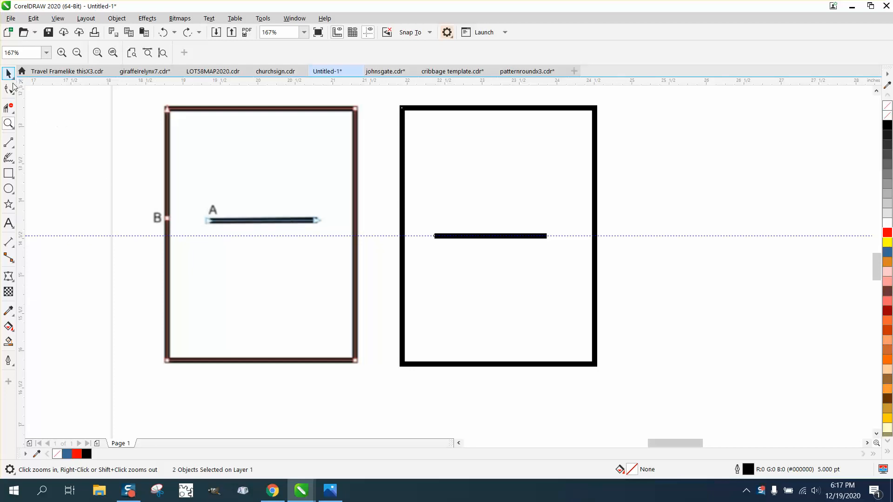
- Drag the inner line's end node to the rectangle's left side, then reselect the line
click(8, 89)
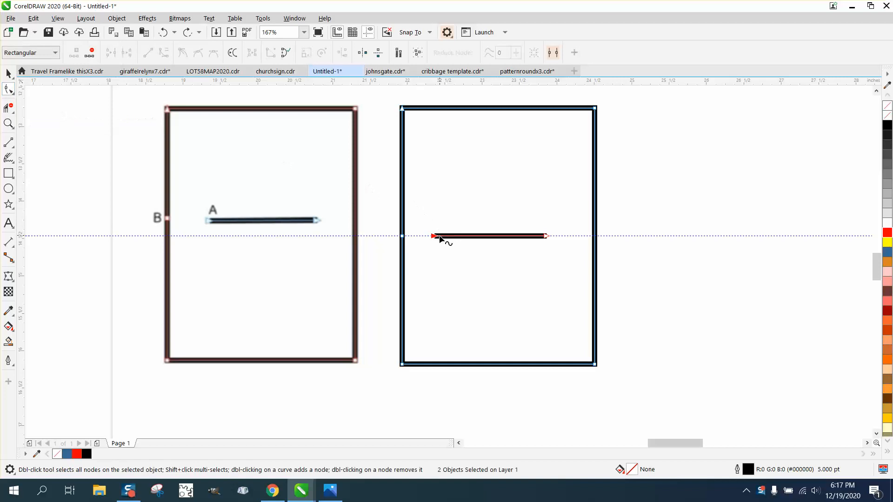
drag(436, 236, 424, 236)
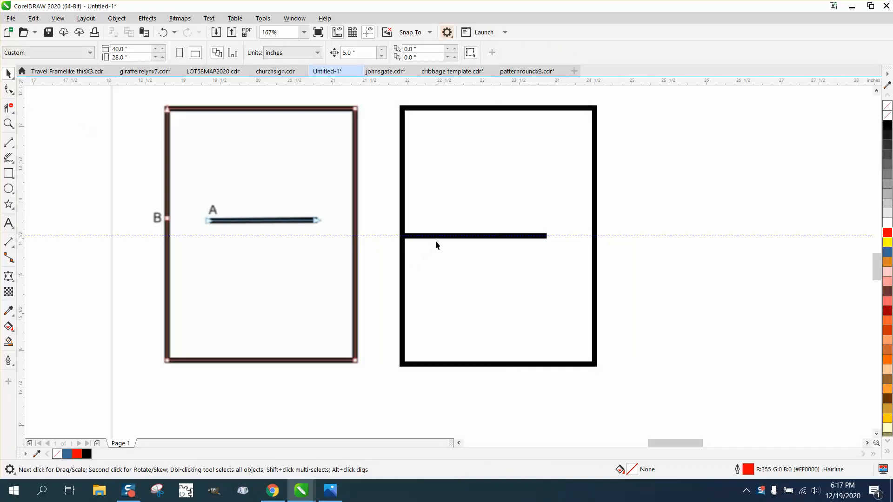
click(472, 236)
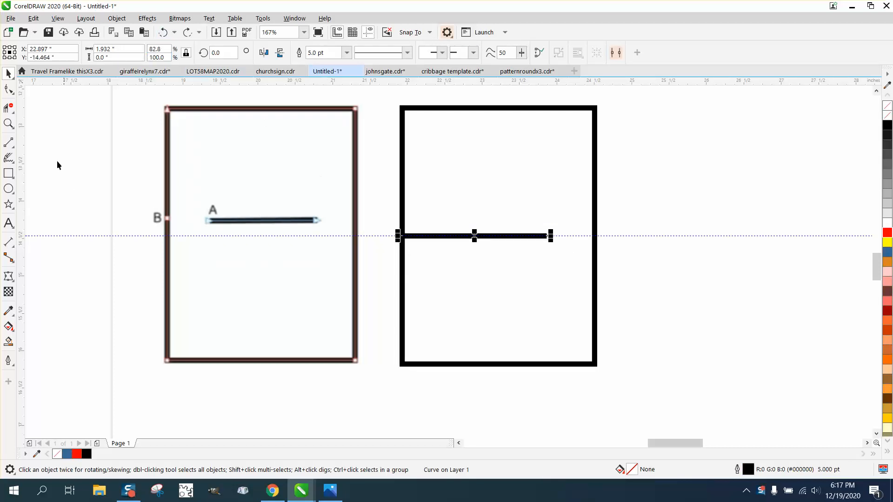
mouse_move(406, 112)
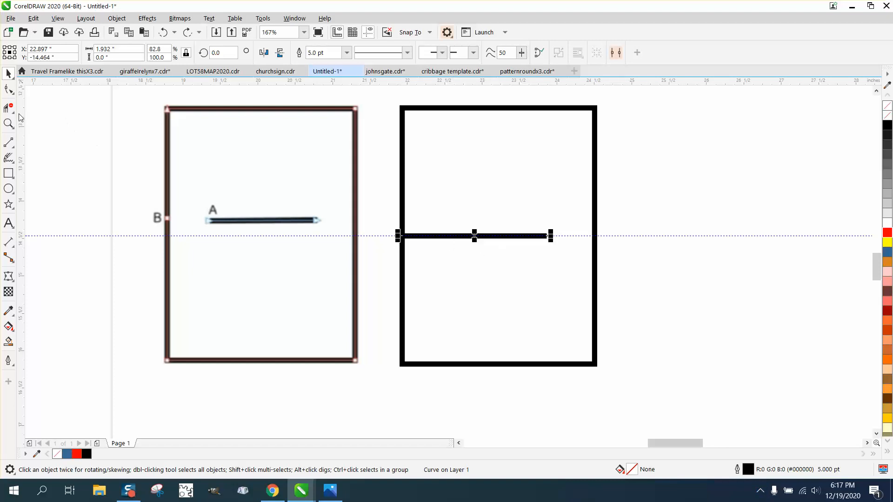
mouse_move(9, 89)
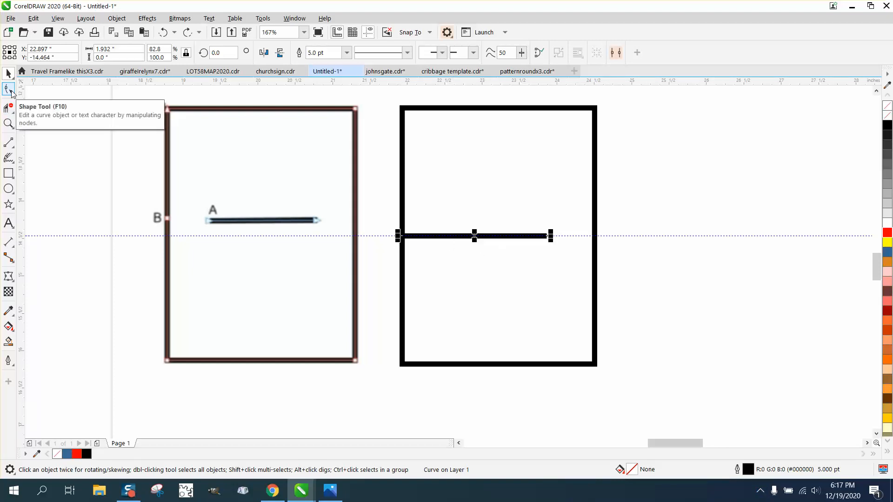
click(10, 89)
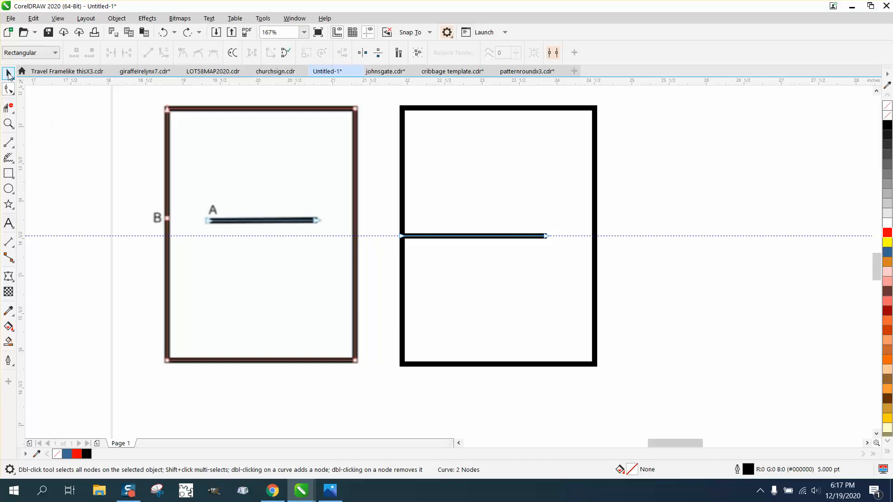
click(8, 73)
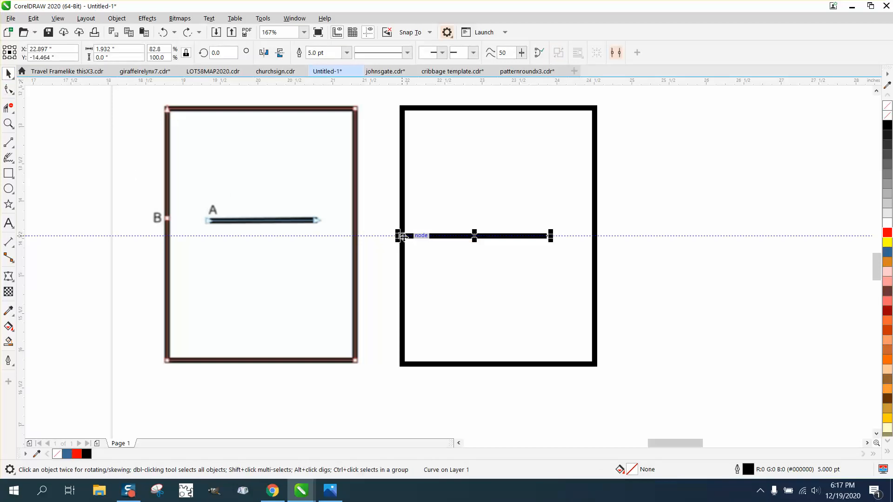
mouse_move(429, 112)
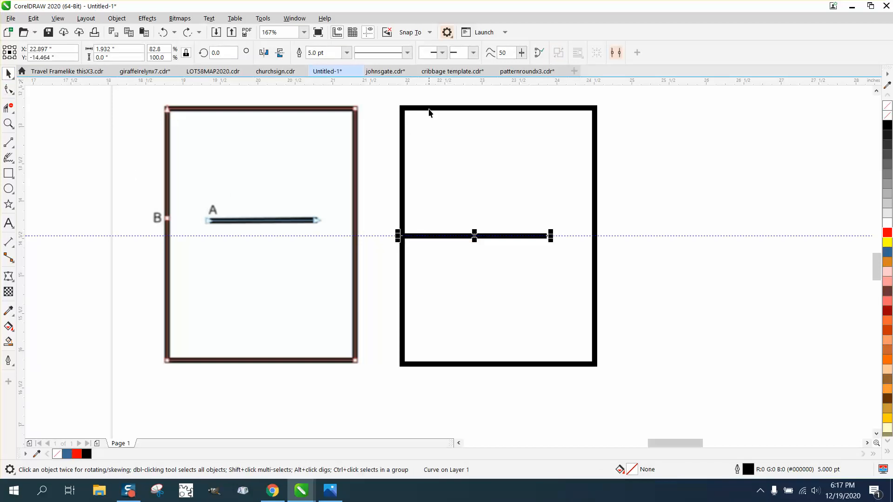
mouse_move(563, 246)
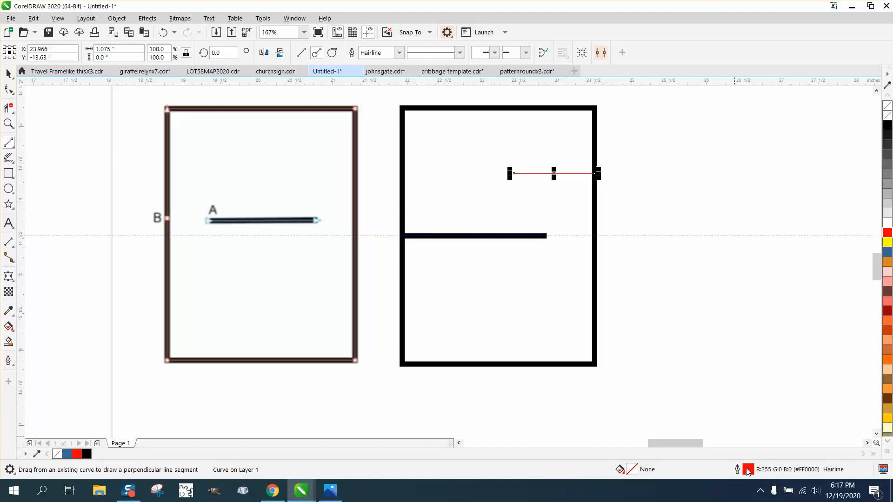
- Set the red line's outline width to 5 pt and zoom in on the junction
click(375, 205)
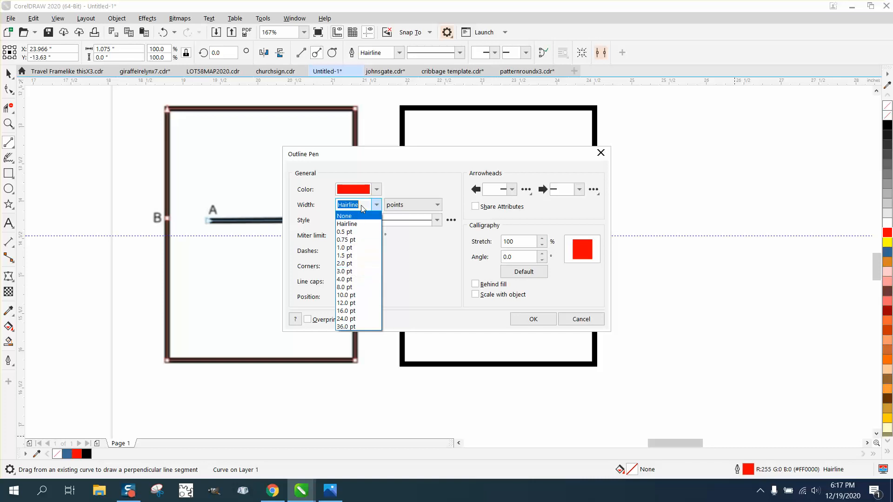
click(347, 223)
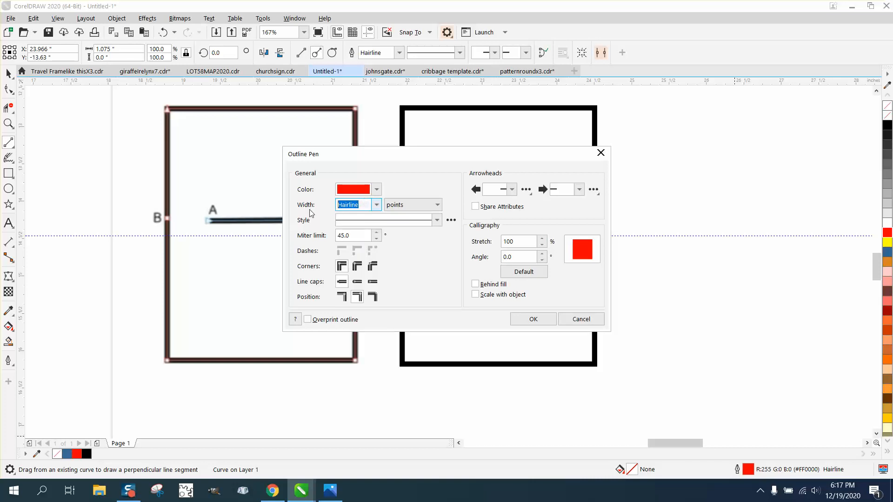
click(532, 319)
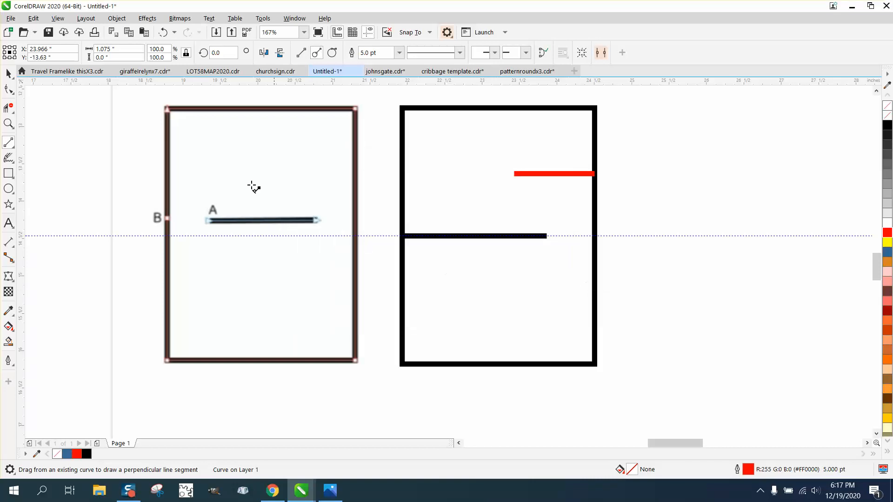
click(553, 173)
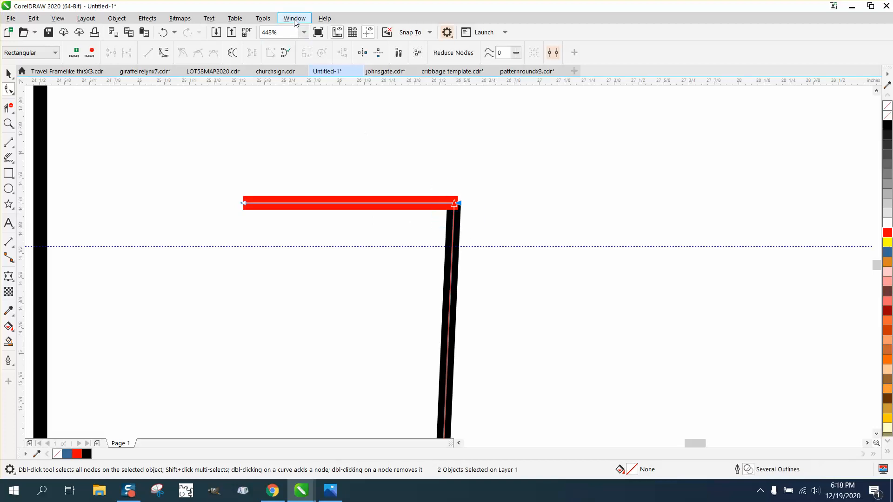
- Join the red line and the right side into one corner curve via the Join Curves docker
click(295, 18)
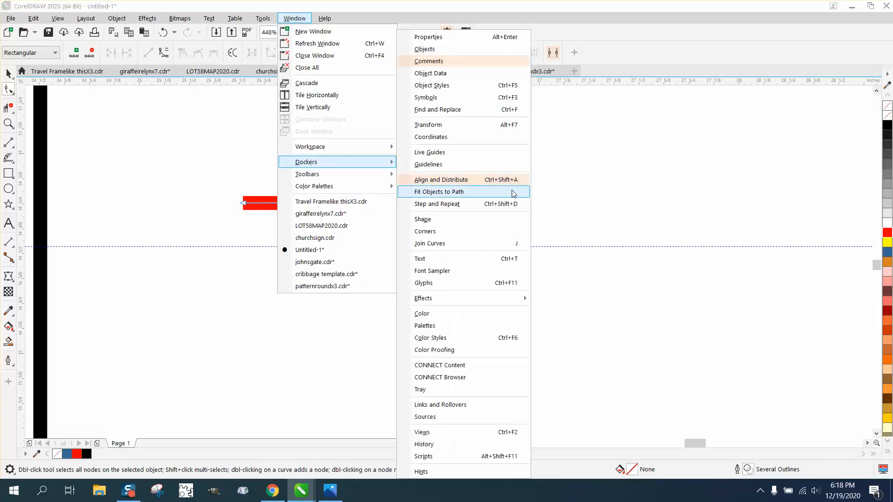
click(430, 243)
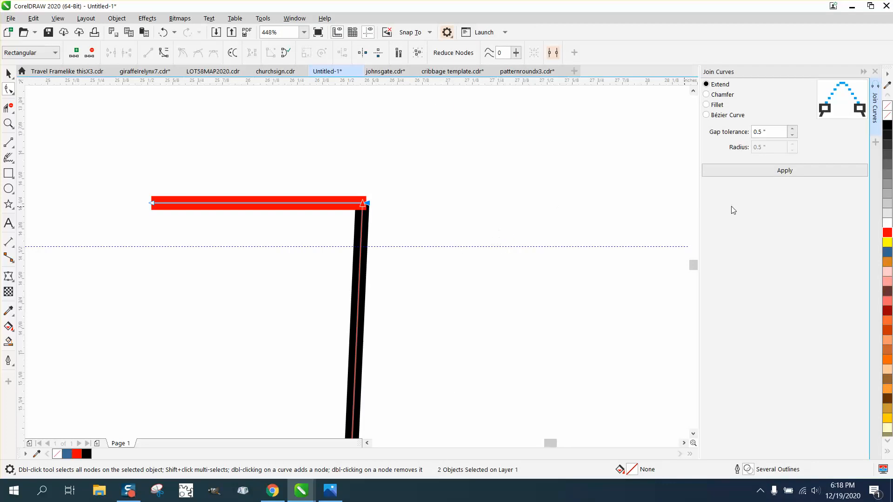
click(784, 170)
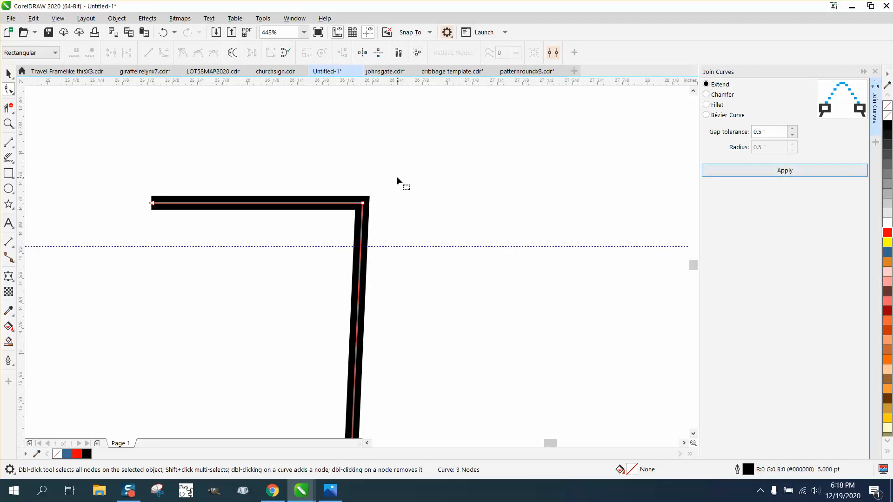
click(163, 33)
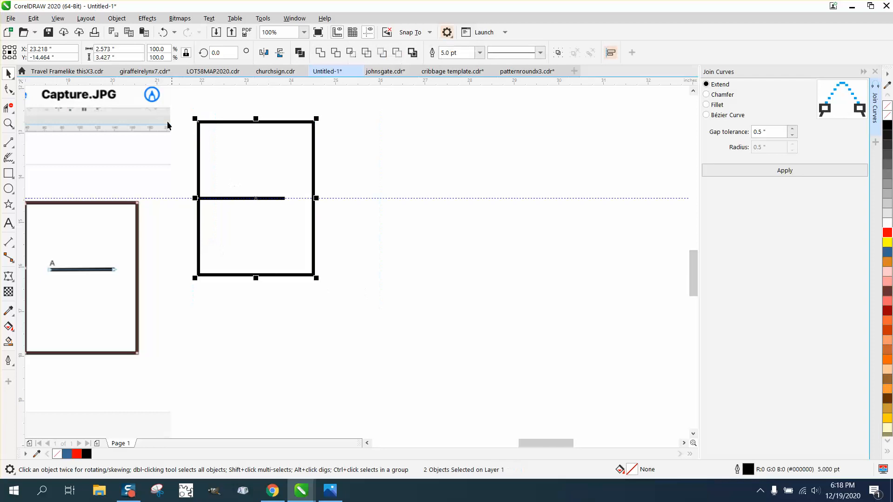
- Convert the rectangle and inner line outlines to objects, then zoom in
click(116, 19)
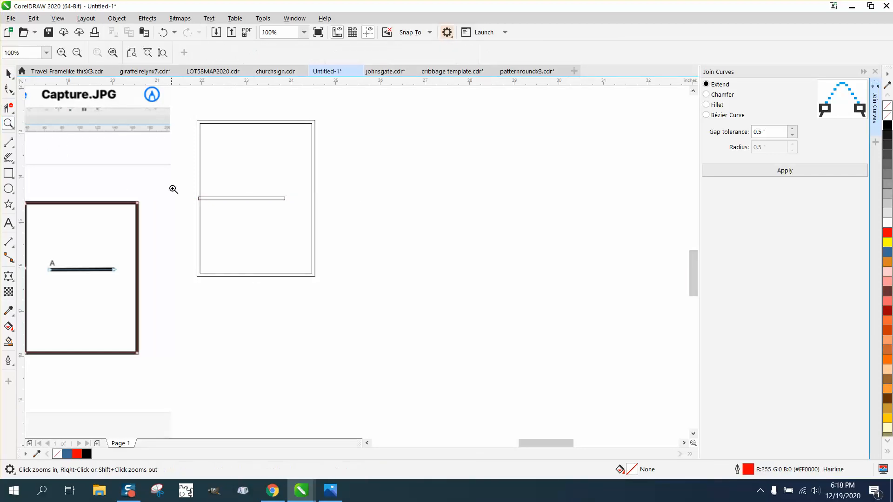
click(173, 189)
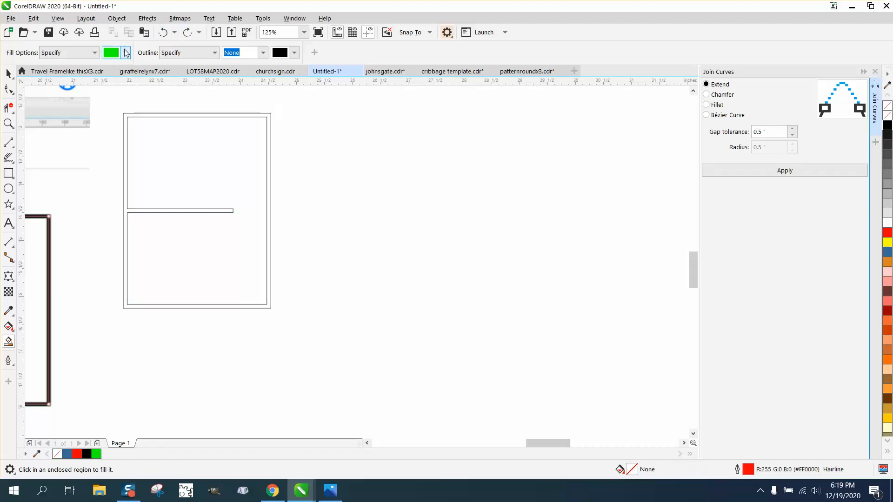
- Smart-fill the enclosed region in black and drag the new shape to the right
click(125, 52)
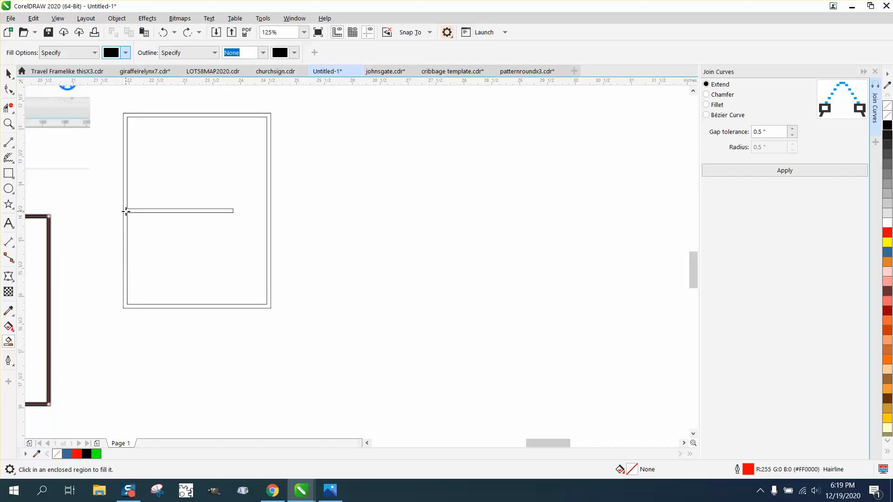
click(196, 211)
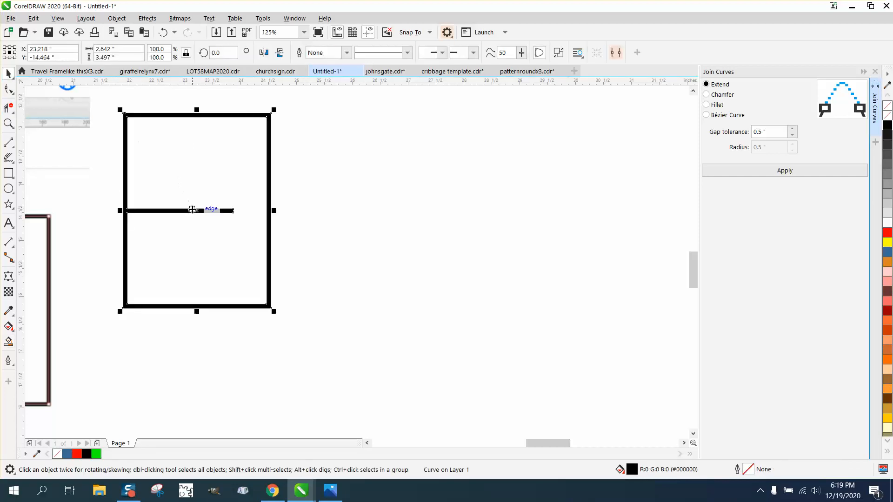
drag(196, 210, 373, 216)
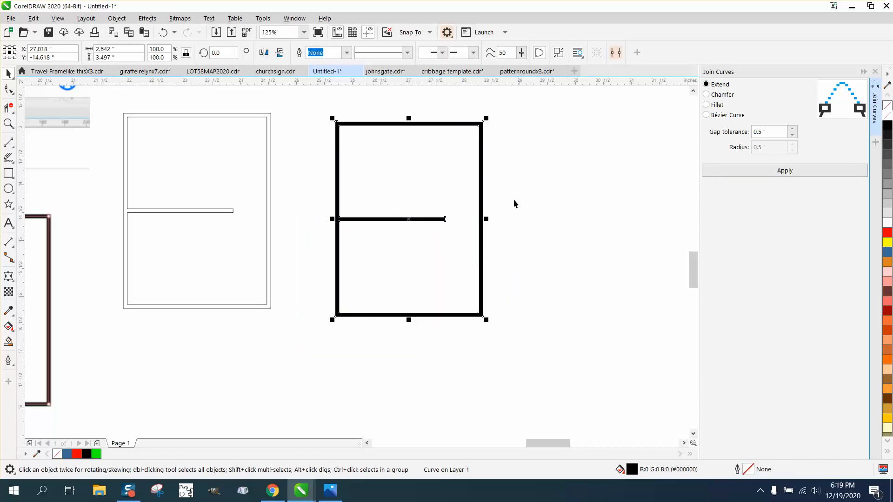
- Move the joined shape against the outlined drawing's right side and fill it black
drag(409, 218, 372, 219)
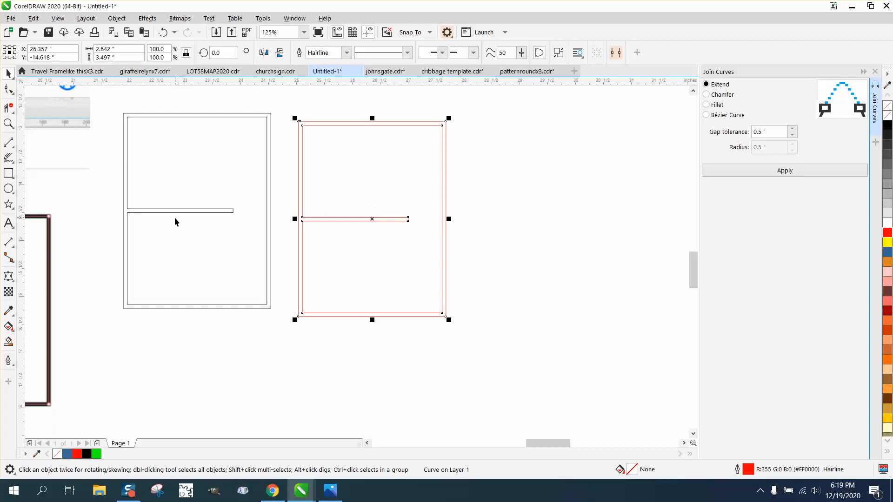
mouse_move(443, 240)
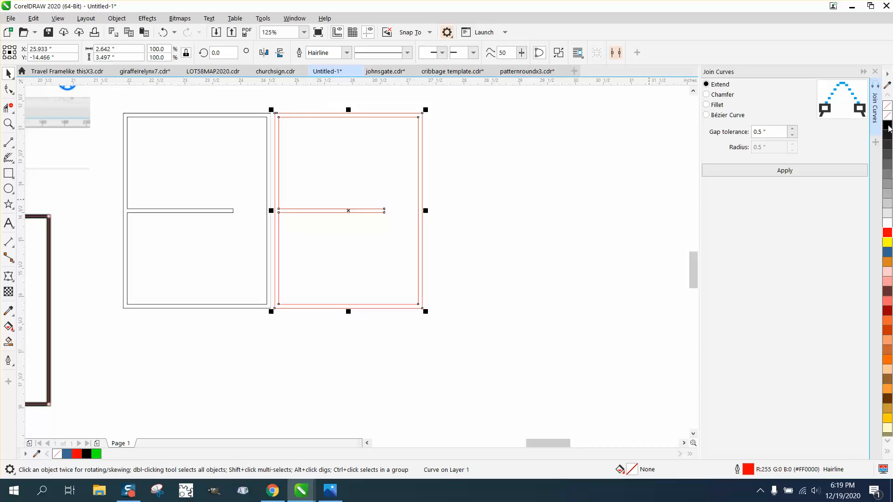
click(886, 127)
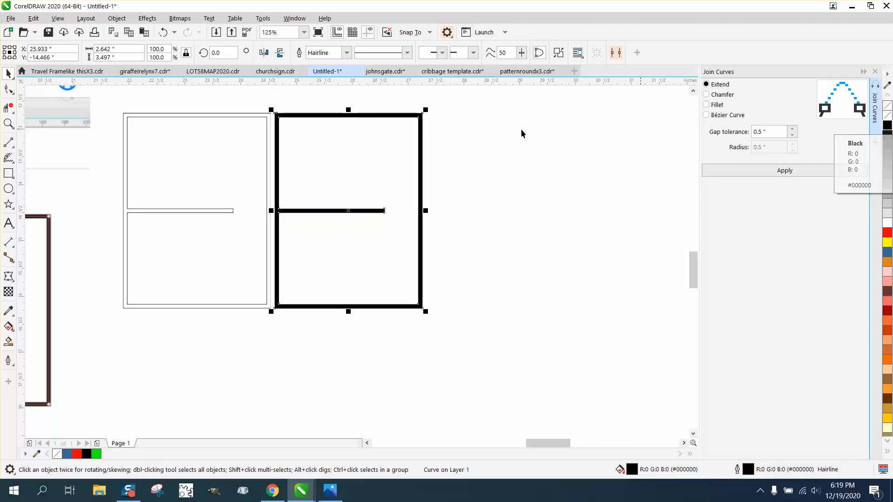